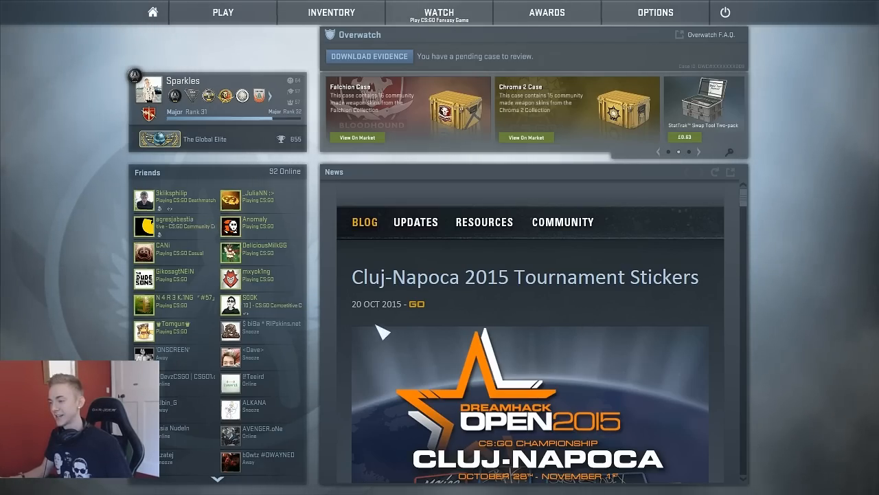
mouse_move(433, 288)
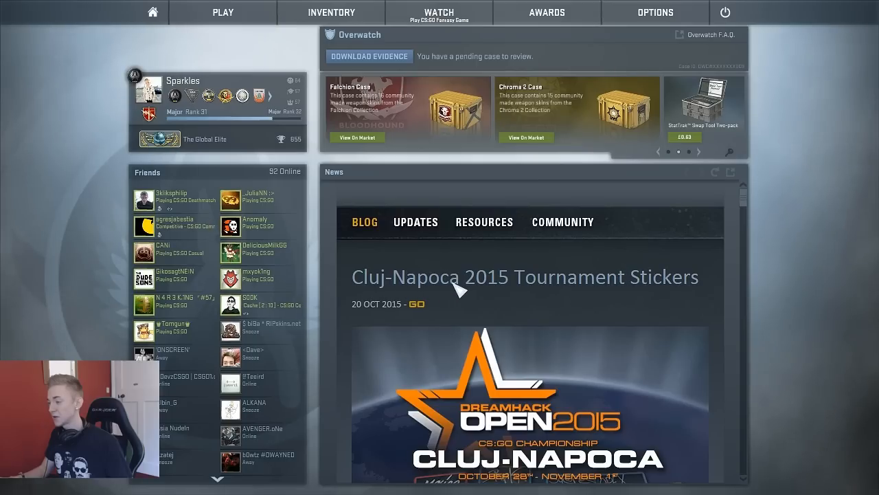
mouse_move(484, 309)
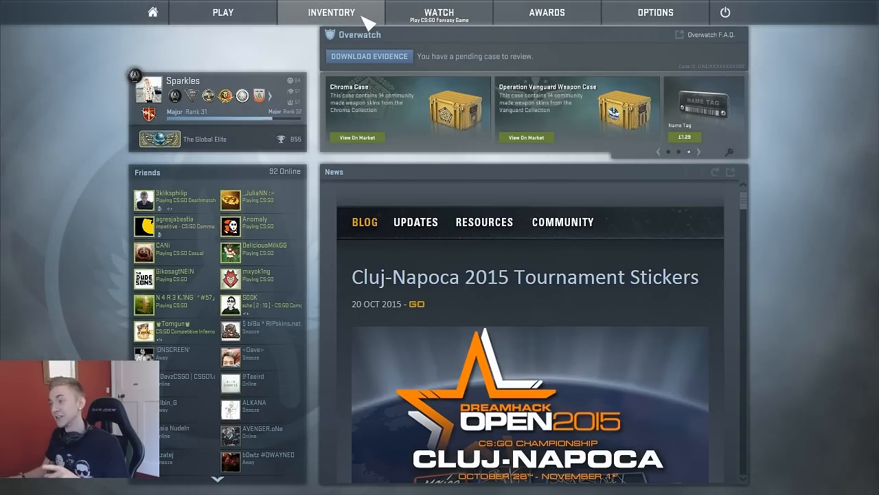
Go to WATCH, choose Cluj-Napoca 2015, and bring up its Team Pick'Em bracket.
left_click(438, 13)
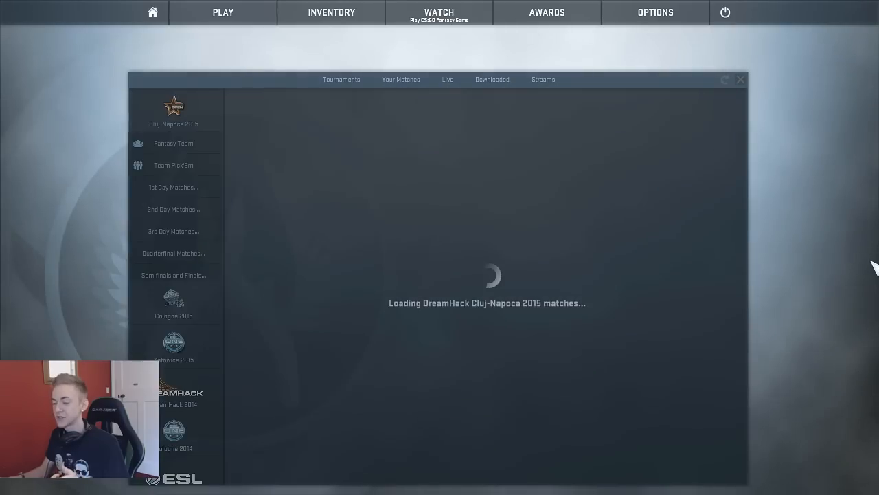
left_click(173, 143)
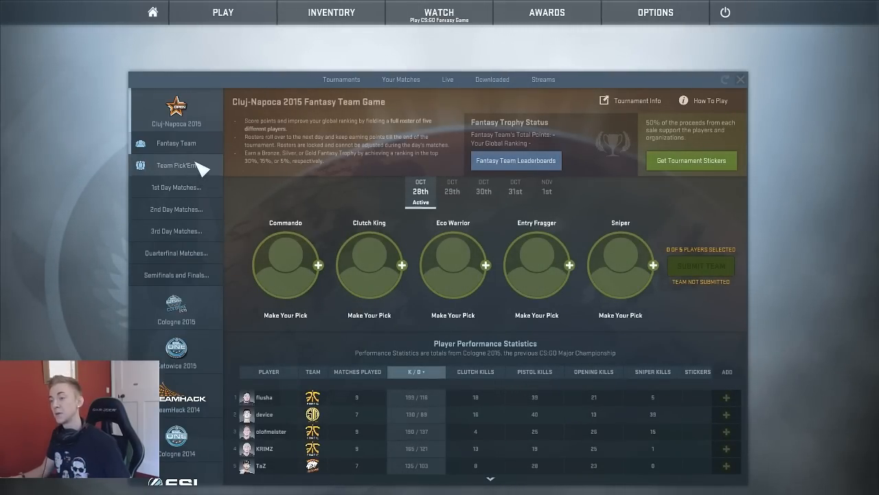
left_click(176, 165)
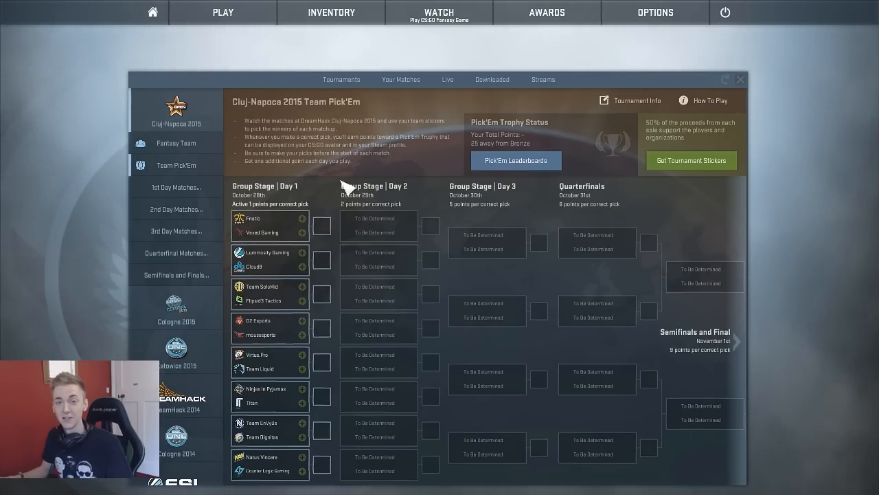
mouse_move(357, 158)
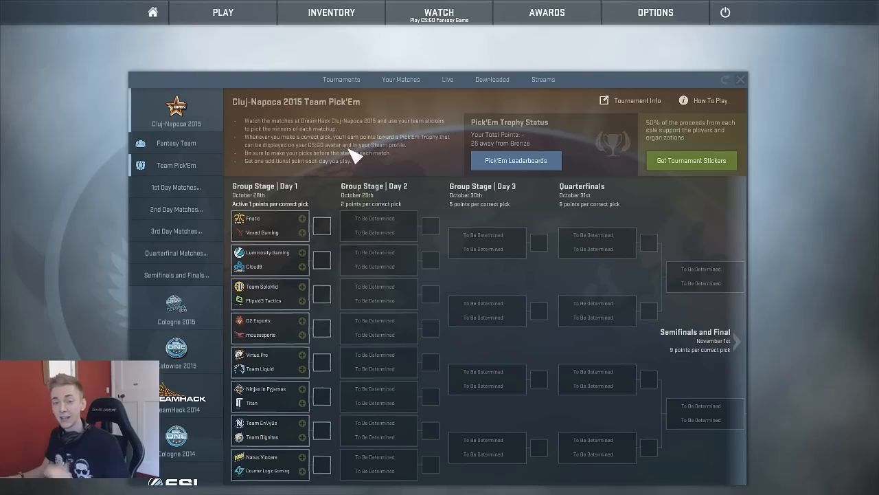
mouse_move(312, 220)
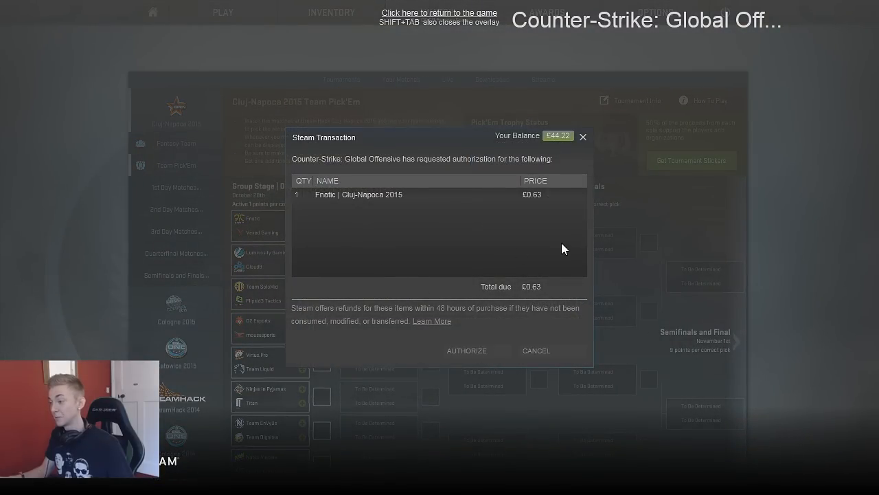
Buy the Fnatic sticker, confirm Fnatic as a pick, and buy the Cloud9 sticker.
left_click(466, 350)
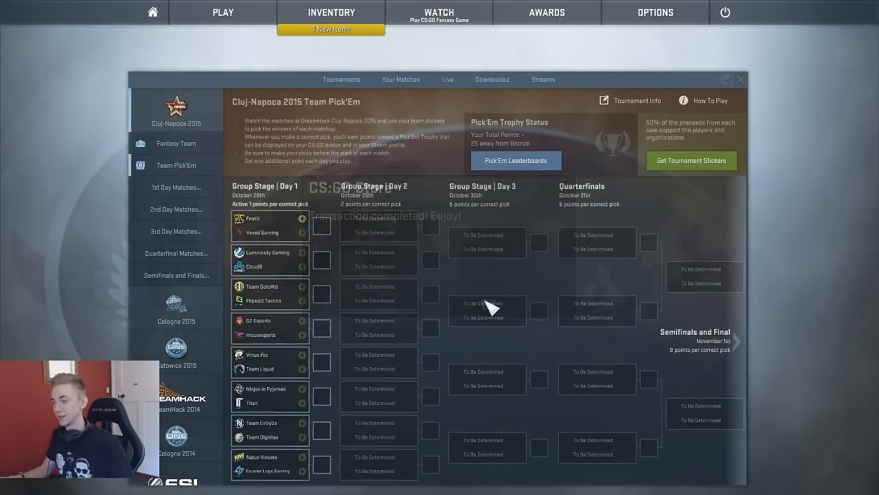
left_click(301, 219)
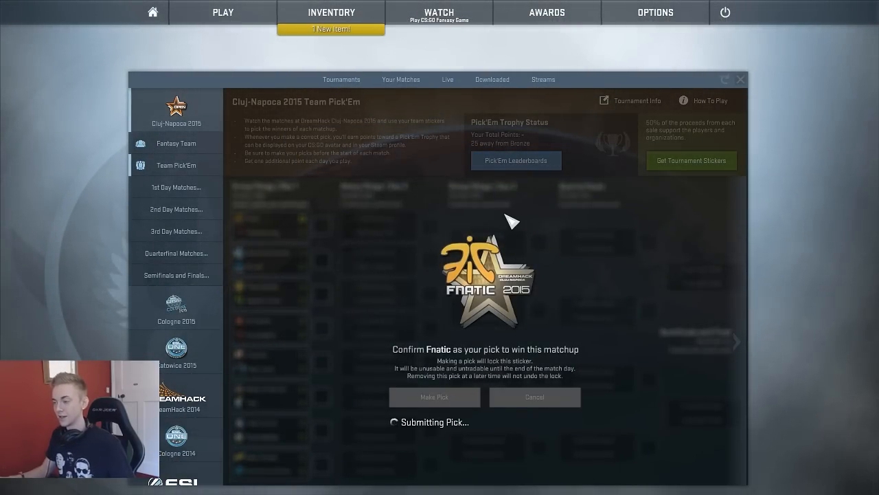
left_click(435, 397)
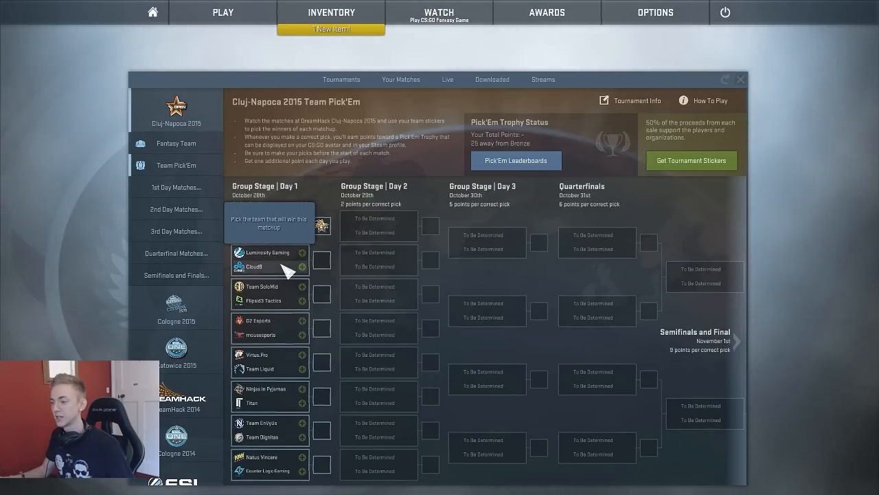
left_click(301, 266)
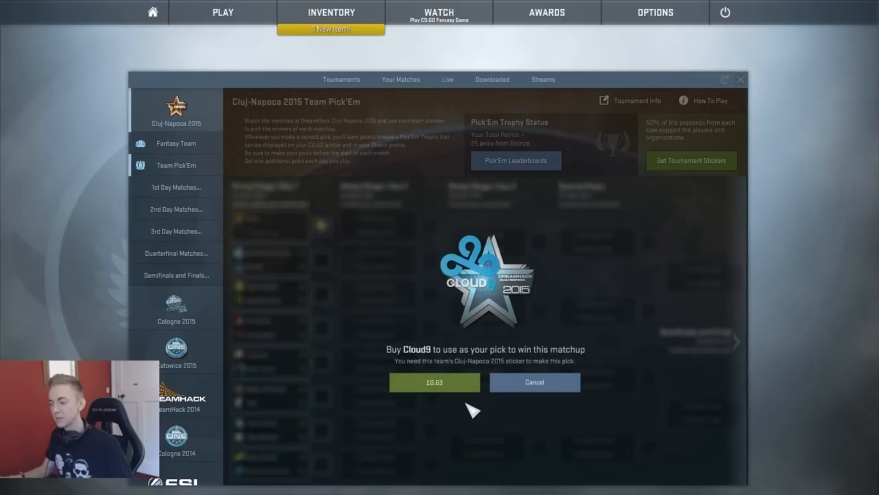
left_click(434, 382)
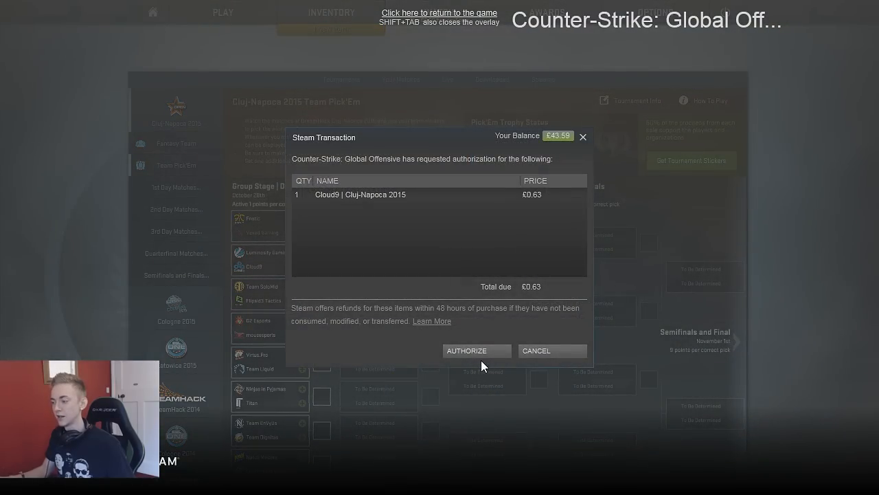
left_click(476, 350)
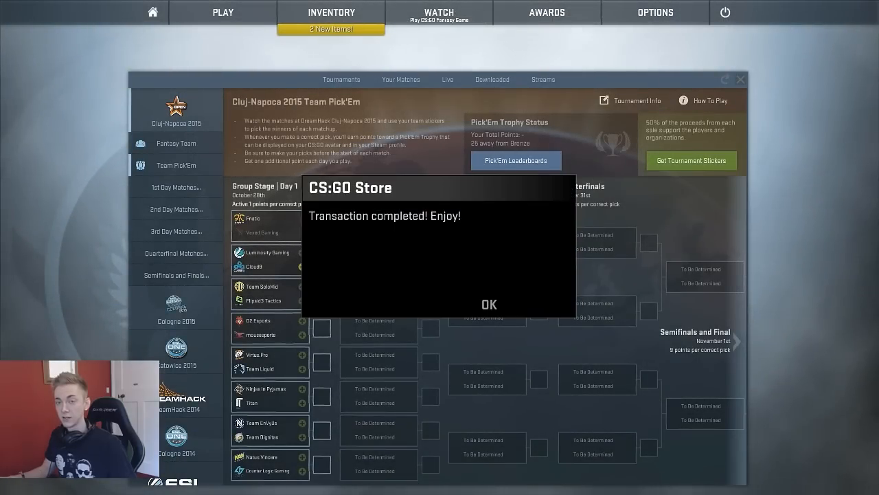
left_click(489, 304)
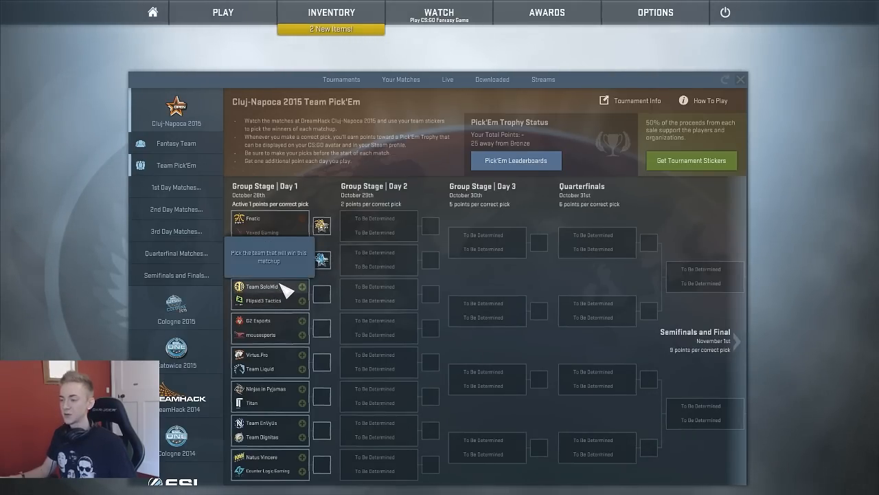
Buy the Team SoloMid sticker and pick Team SoloMid over Flipsid3 Tactics.
left_click(311, 287)
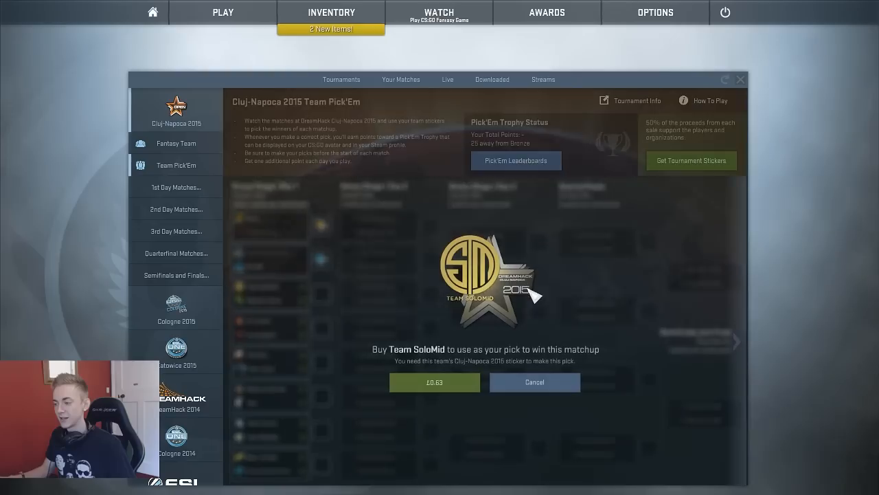
left_click(434, 382)
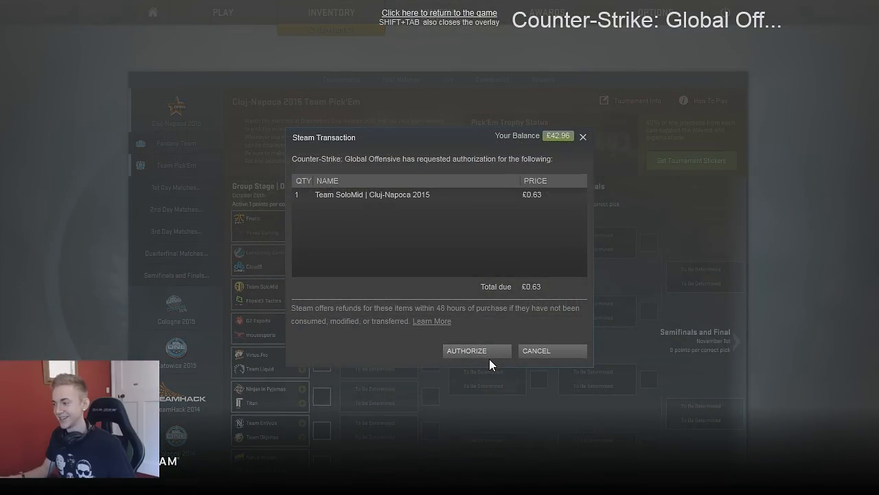
left_click(467, 350)
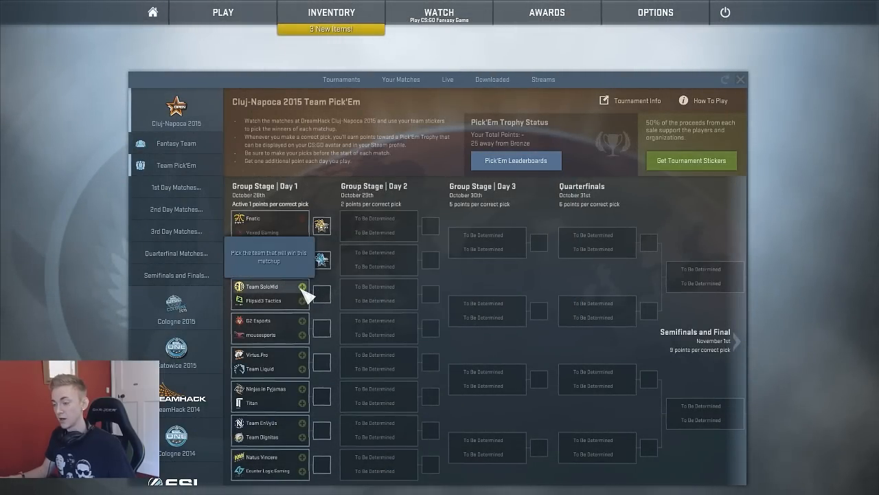
left_click(300, 286)
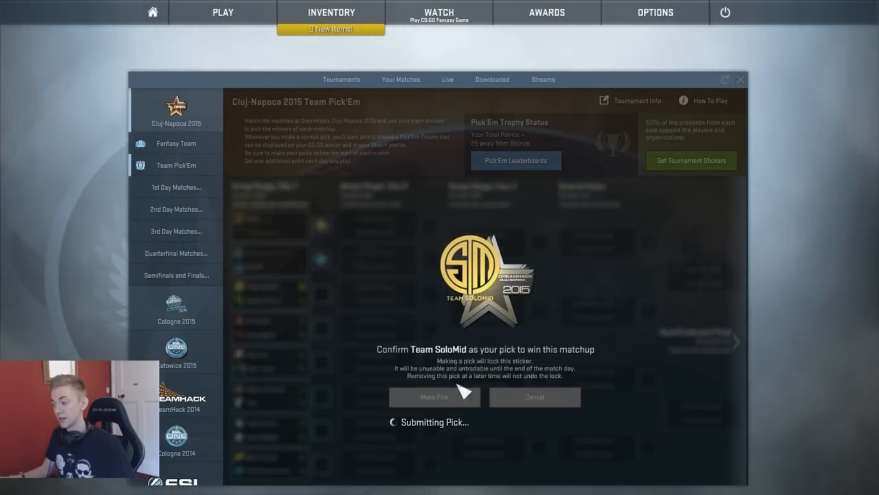
left_click(435, 397)
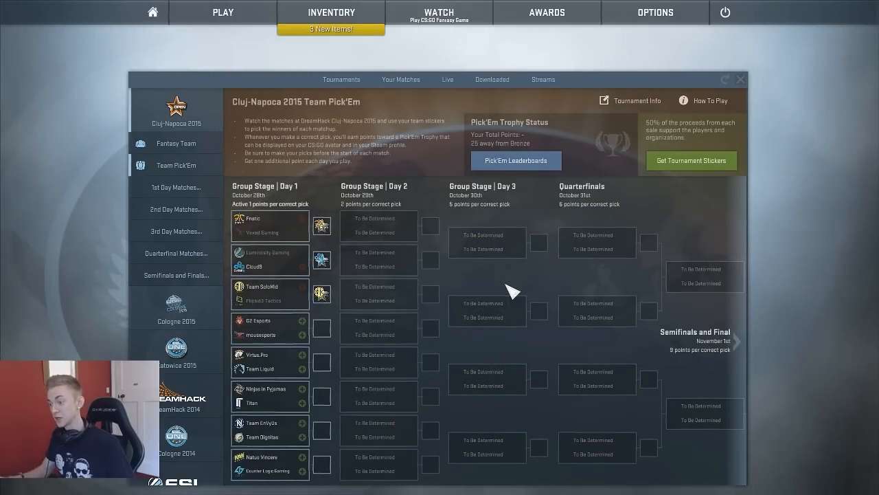
mouse_move(270, 328)
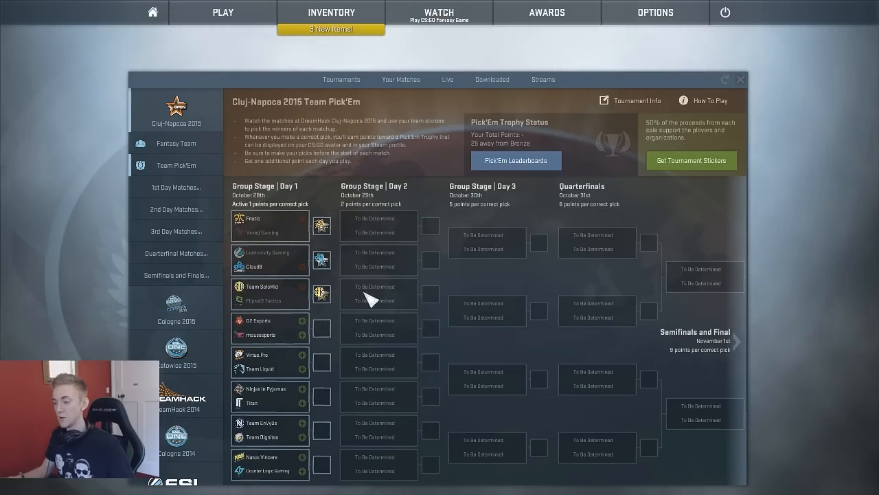
Buy the mousesports sticker to pick them over G2 Esports.
left_click(316, 335)
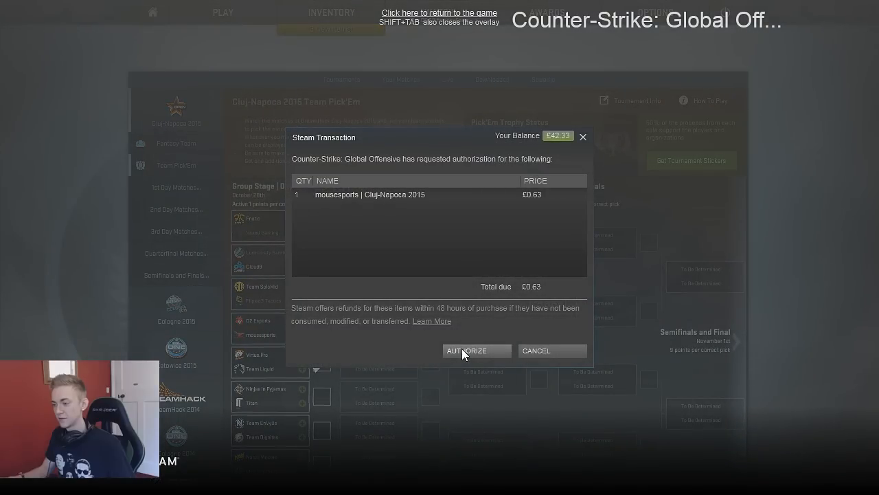
left_click(467, 351)
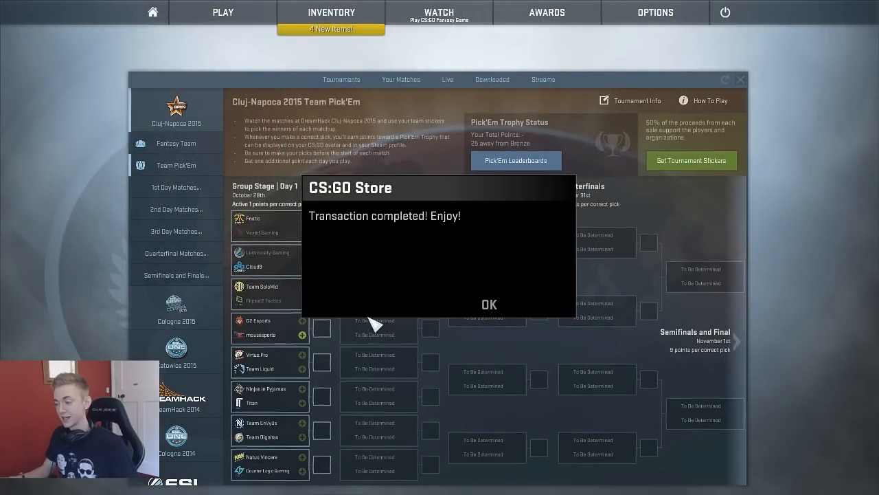
left_click(488, 304)
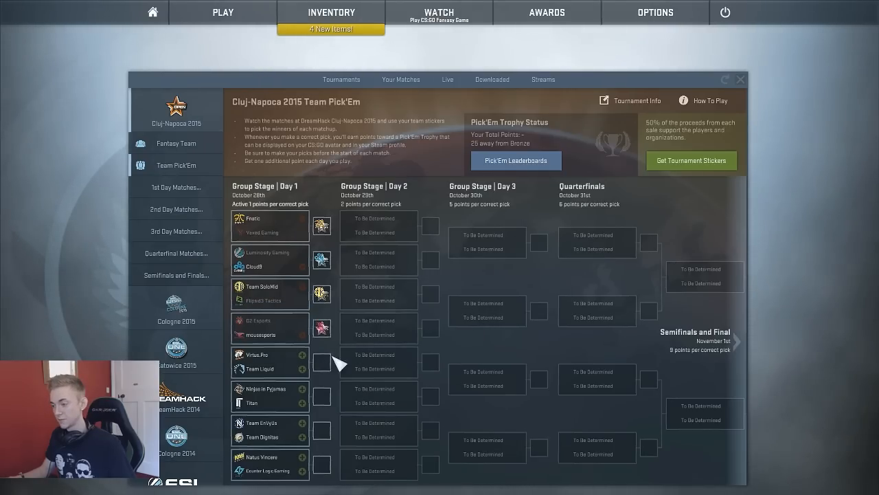
mouse_move(419, 353)
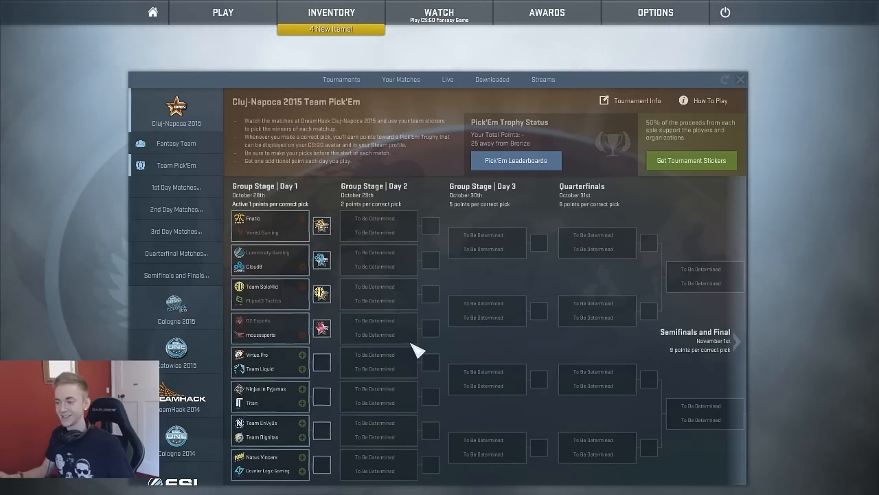
mouse_move(408, 340)
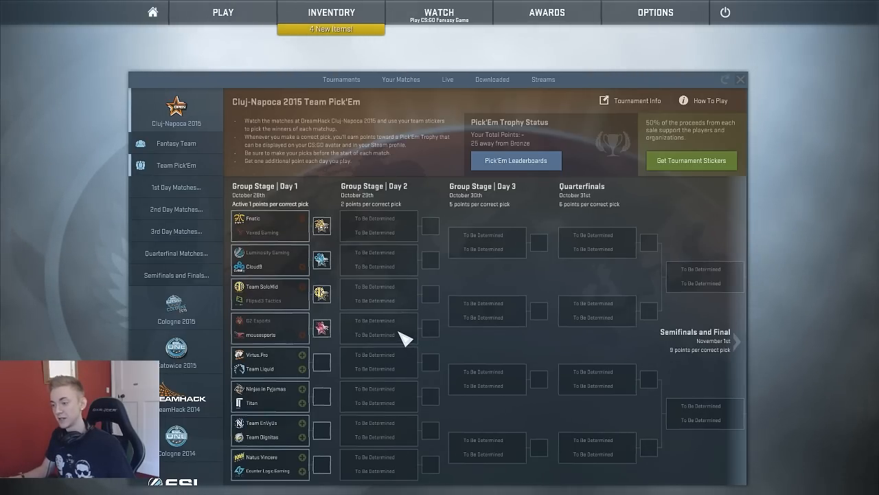
mouse_move(337, 308)
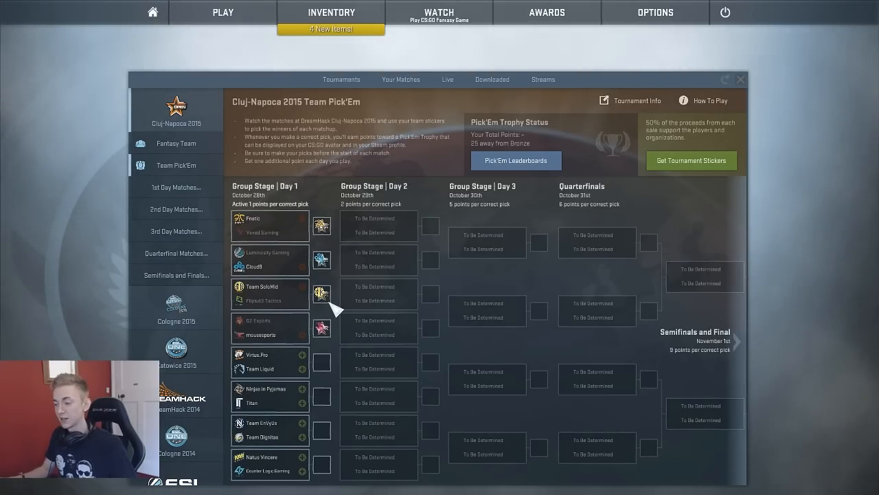
mouse_move(371, 336)
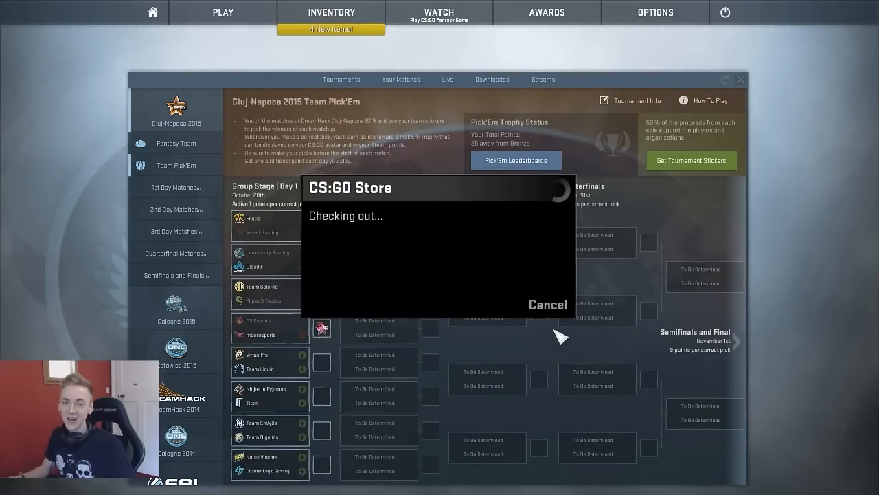
mouse_move(457, 260)
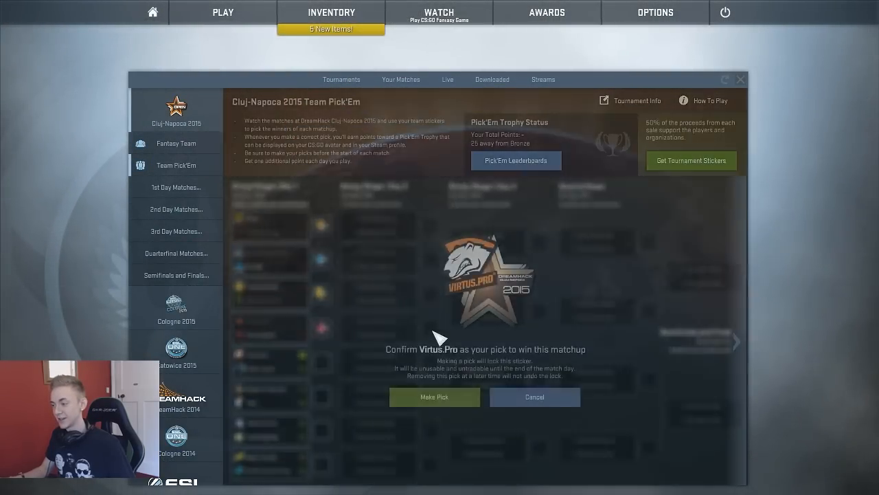
Confirm the Virtus.Pro pick and buy Ninjas in Pyjamas and Team EnVyUs stickers.
left_click(435, 397)
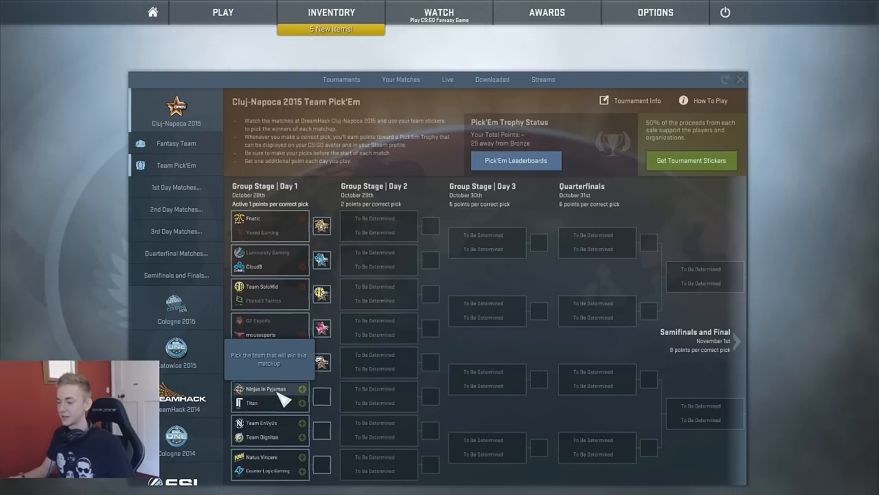
mouse_move(289, 397)
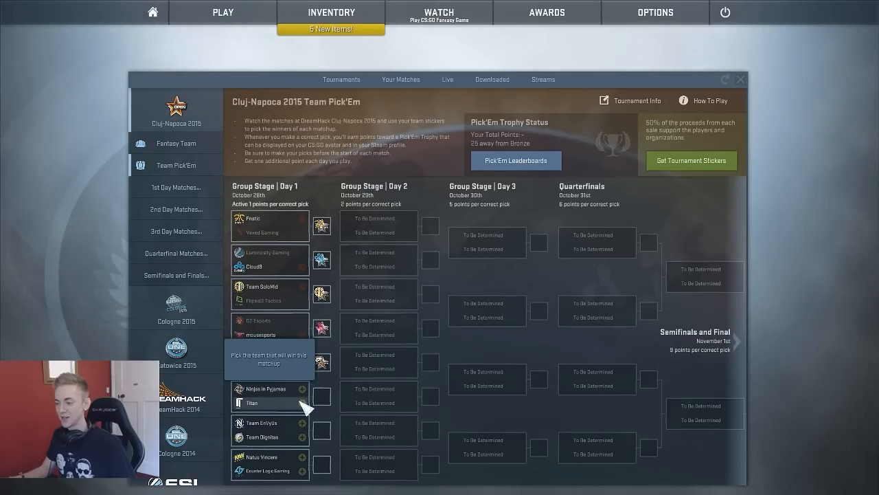
left_click(302, 389)
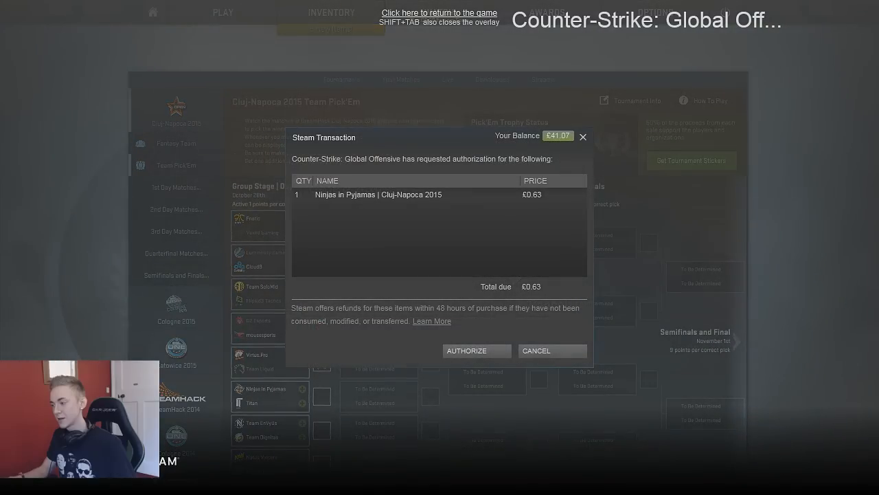
left_click(466, 351)
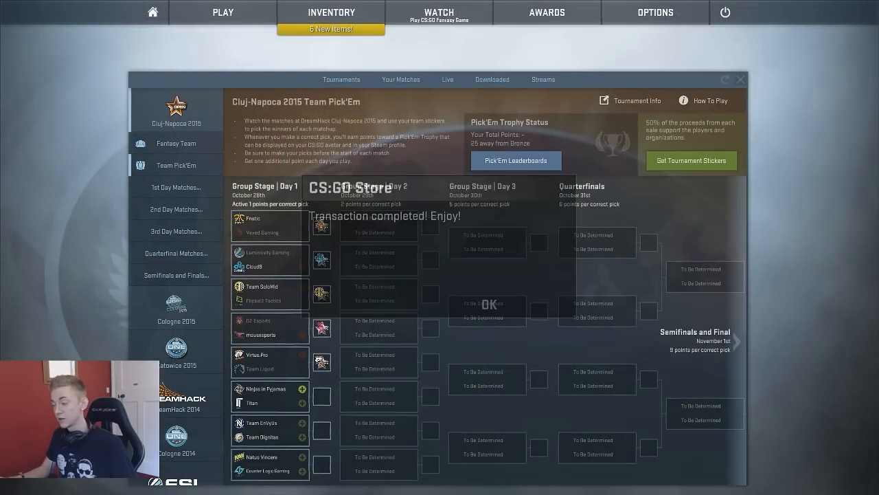
left_click(489, 303)
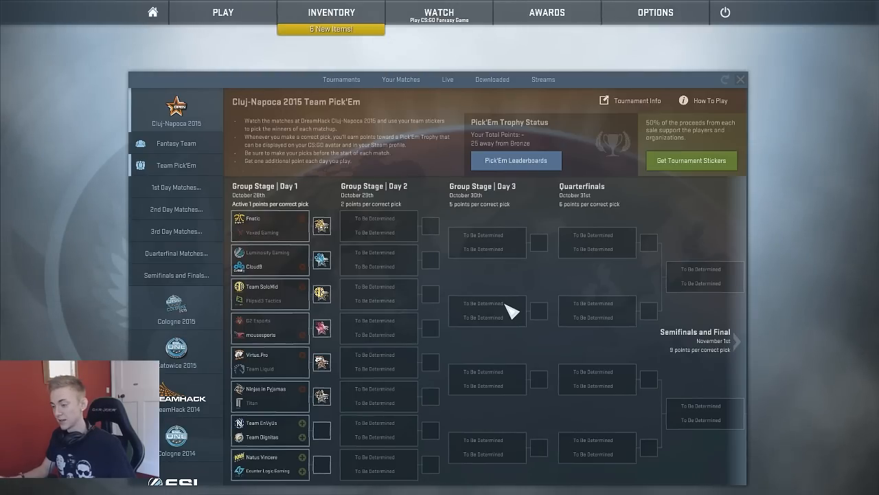
mouse_move(402, 356)
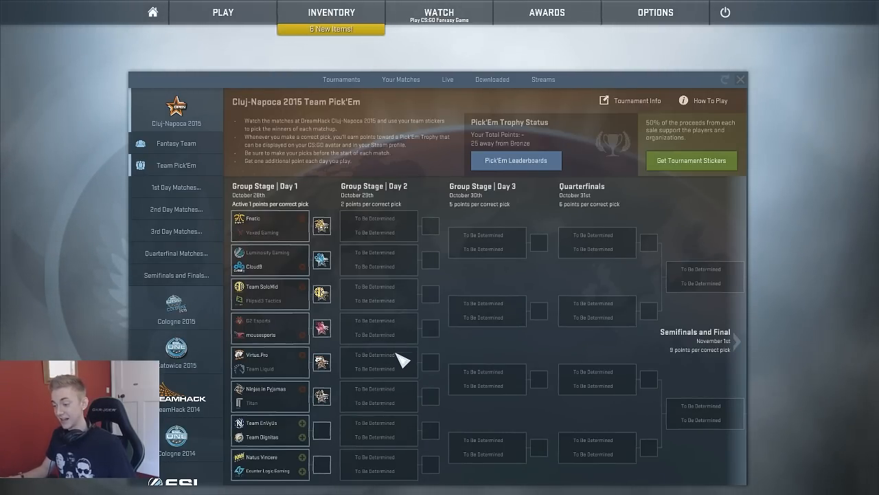
mouse_move(491, 436)
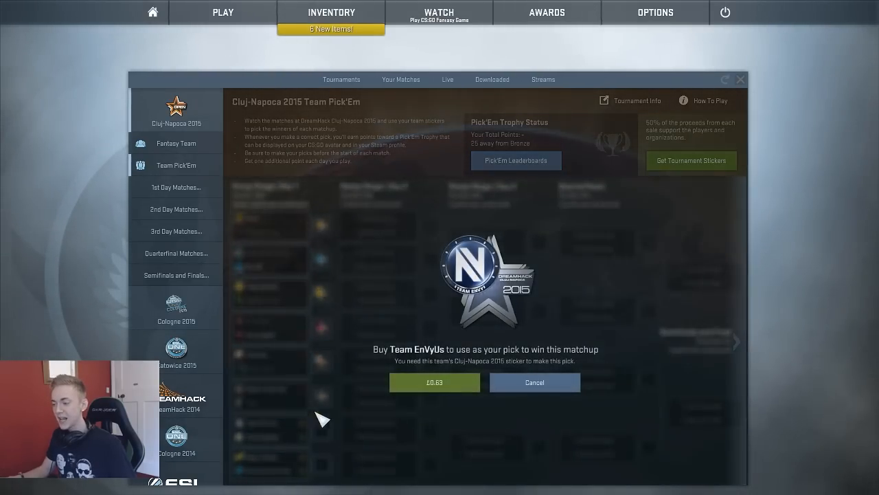
left_click(434, 382)
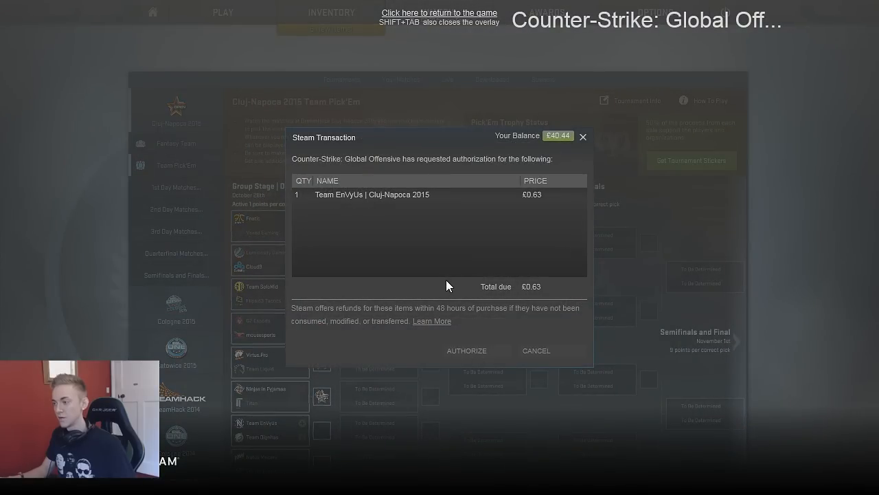
left_click(466, 350)
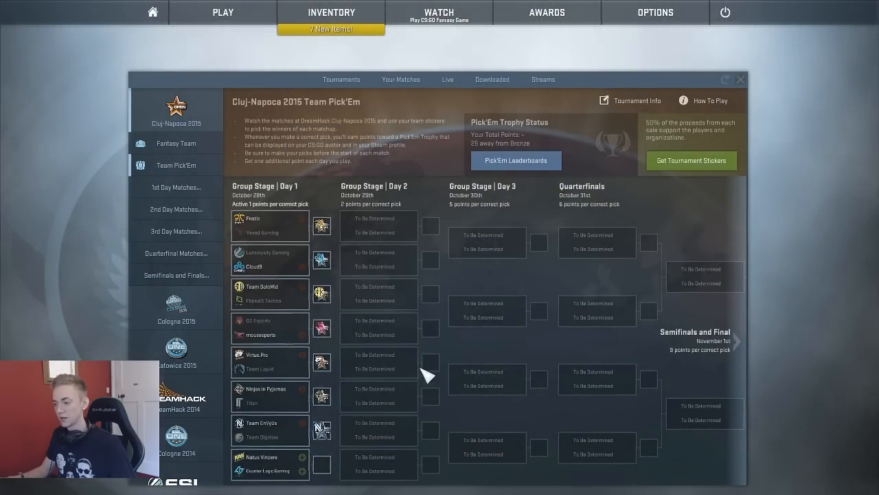
mouse_move(376, 411)
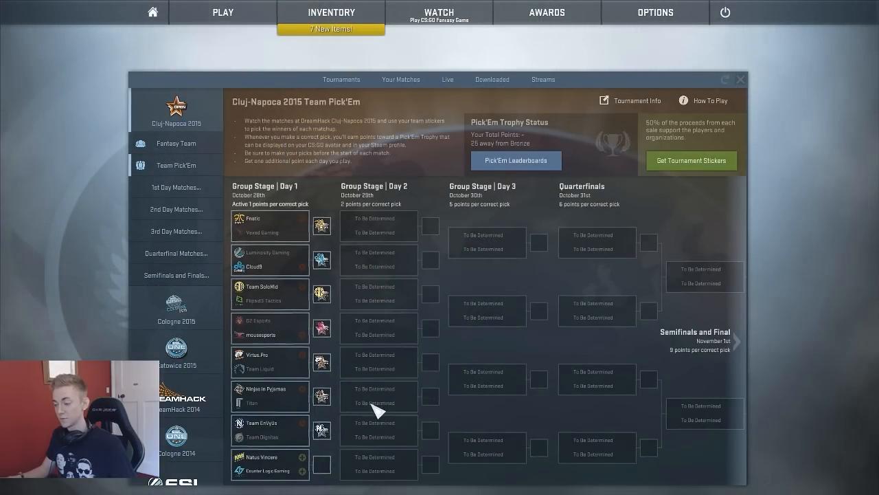
mouse_move(376, 303)
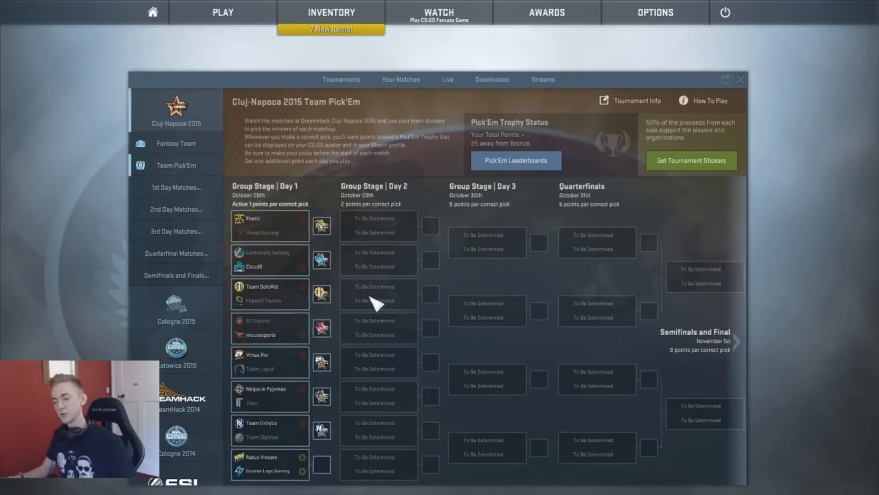
mouse_move(364, 319)
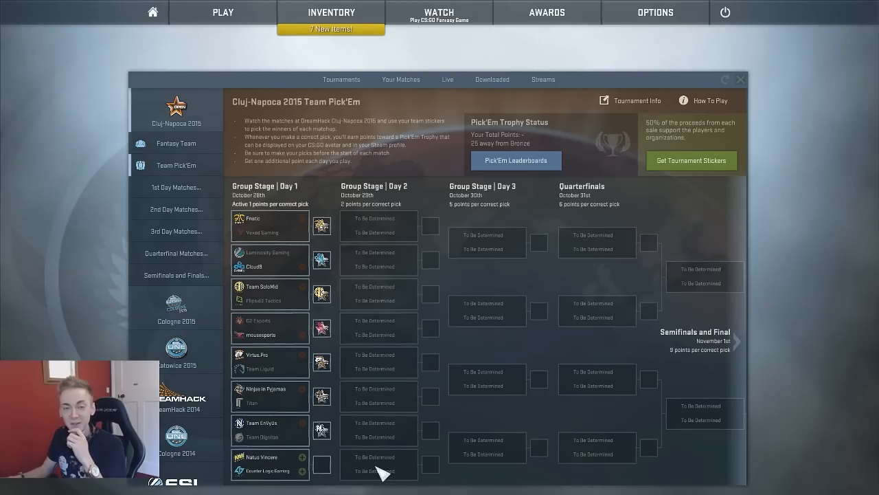
Buy the Natus Vincere sticker for £0.63 and lock them in as the final pick.
left_click(301, 457)
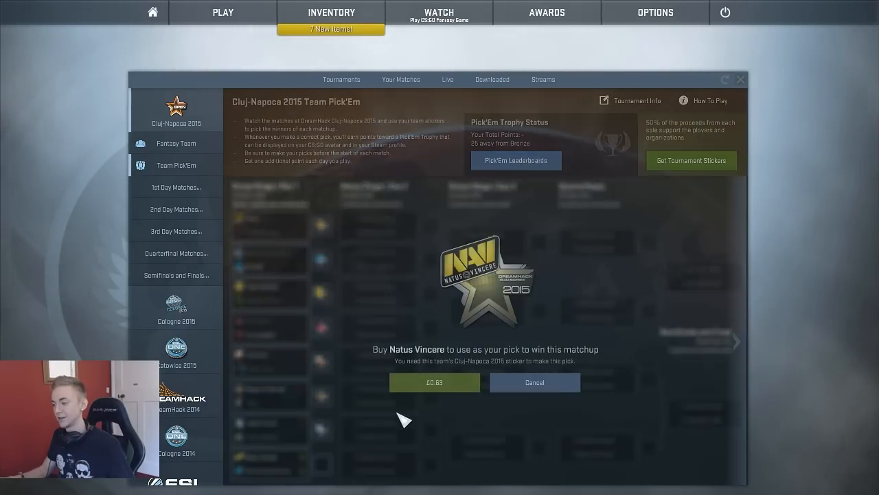
left_click(434, 382)
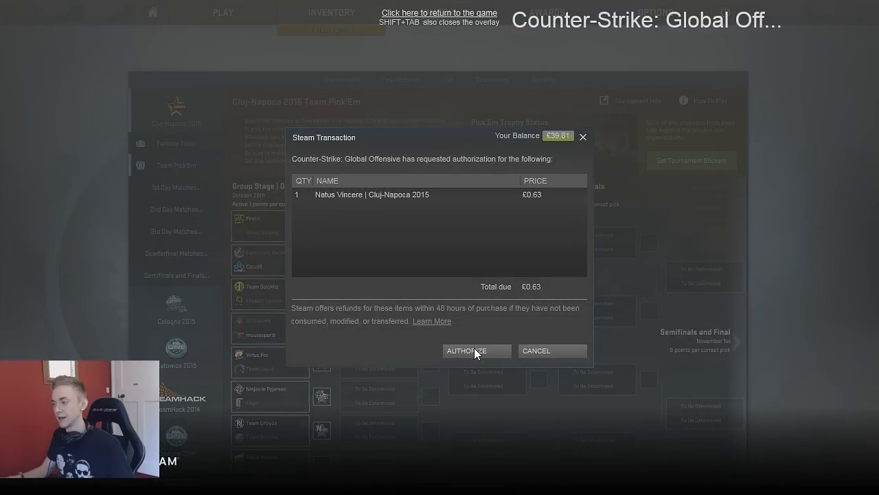
left_click(476, 350)
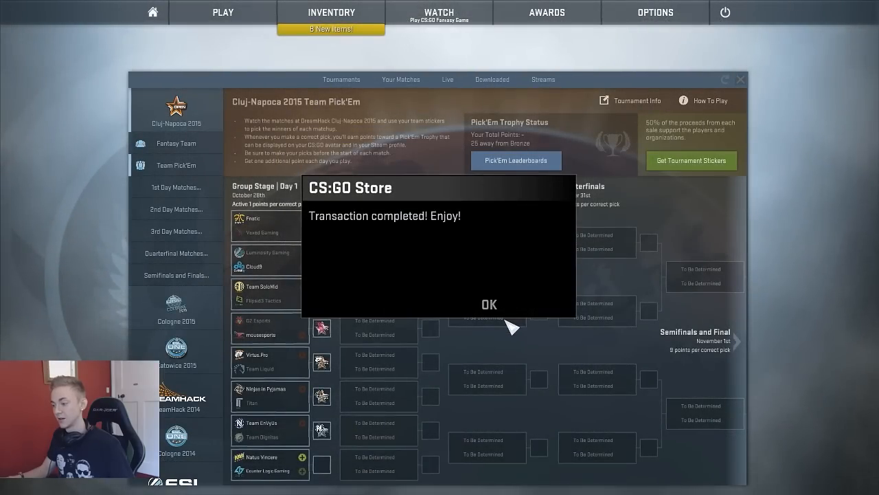
left_click(489, 303)
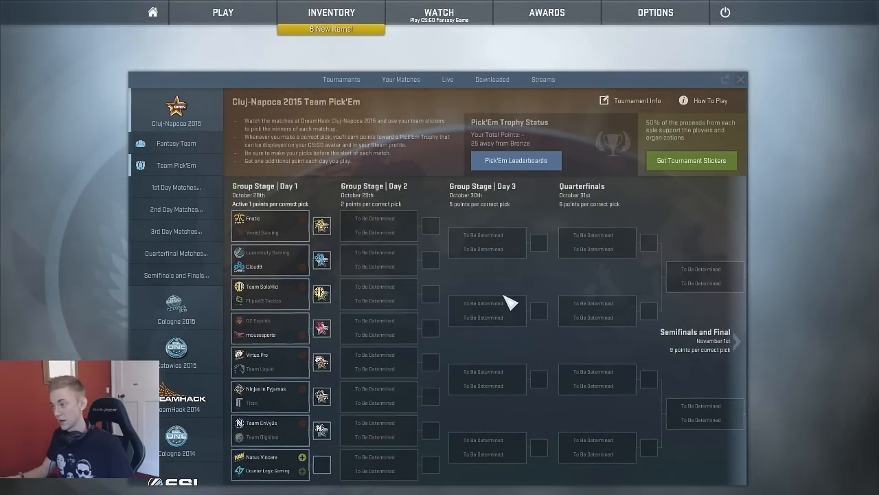
left_click(434, 397)
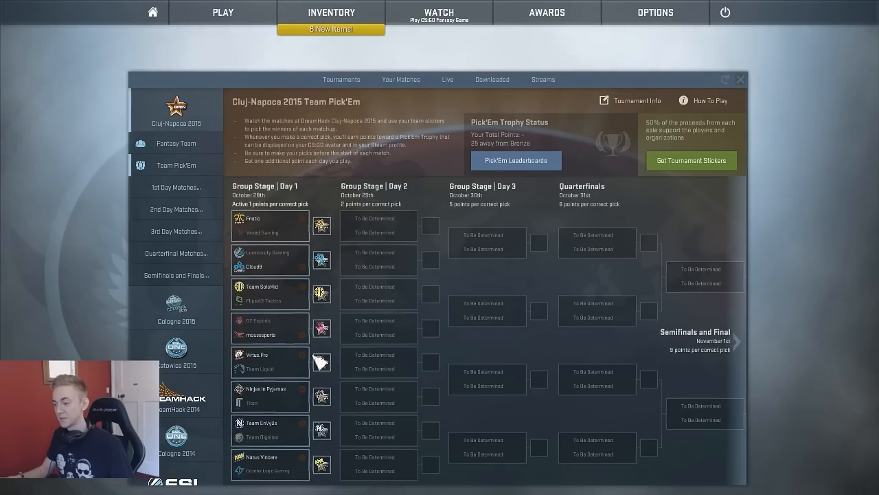
mouse_move(338, 389)
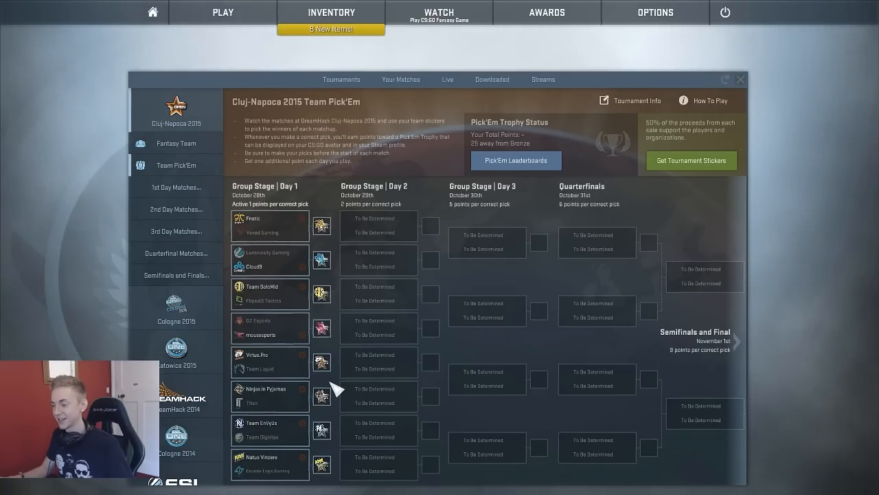
mouse_move(329, 461)
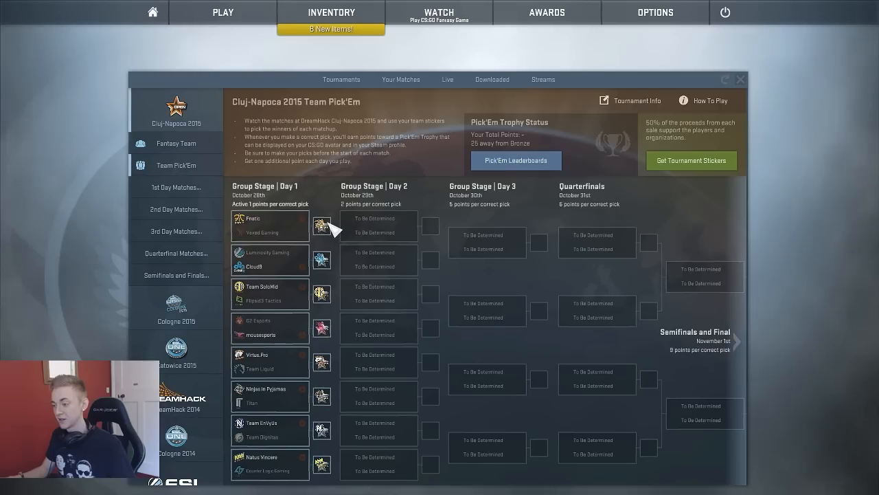
mouse_move(336, 213)
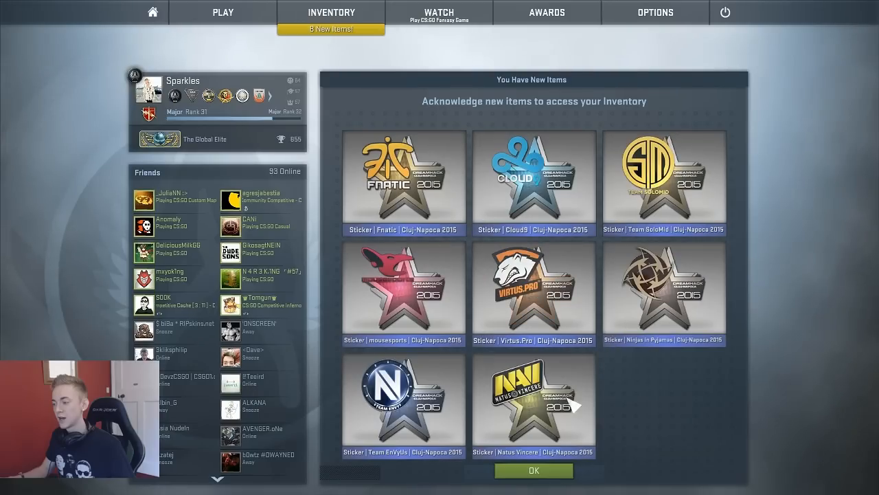
Acknowledge the eight new stickers and filter the inventory for 'chro'.
left_click(534, 470)
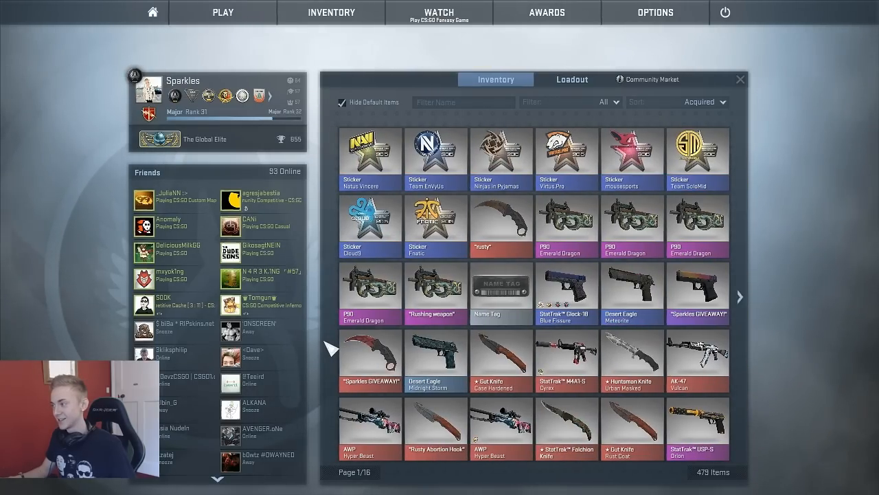
mouse_move(698, 158)
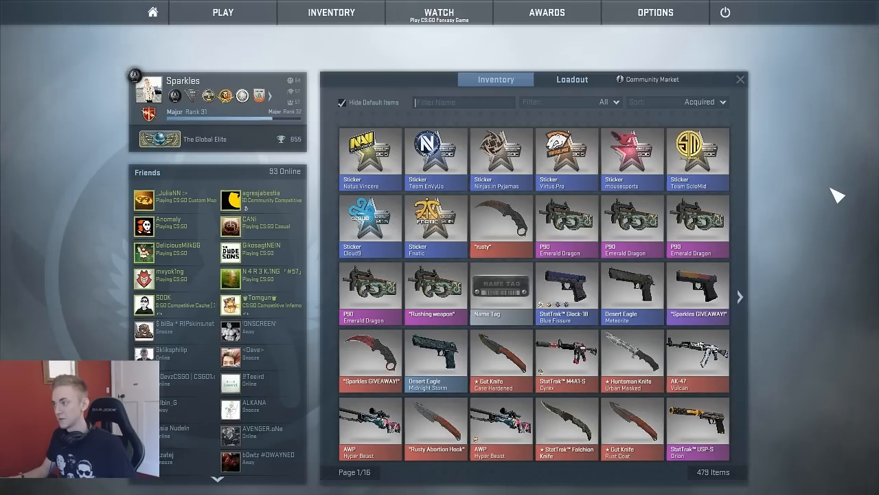
type("chro")
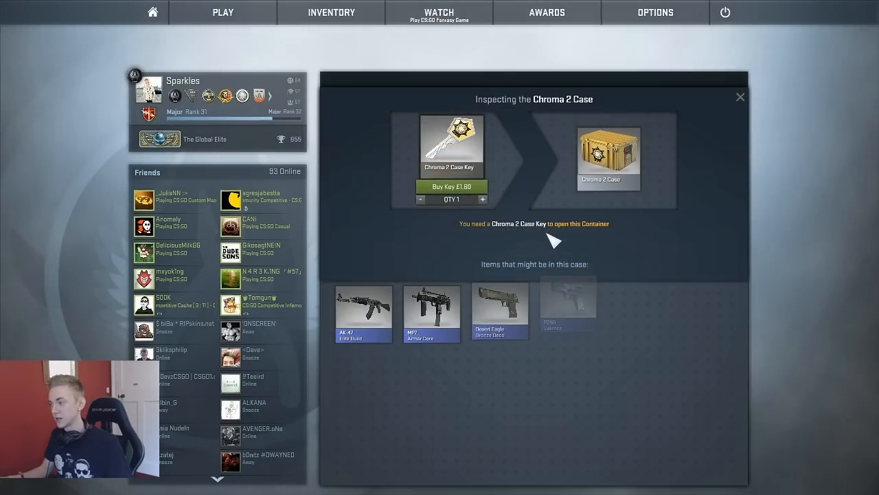
Switch to inspecting the Chroma Case and buy keys for it.
left_click(452, 187)
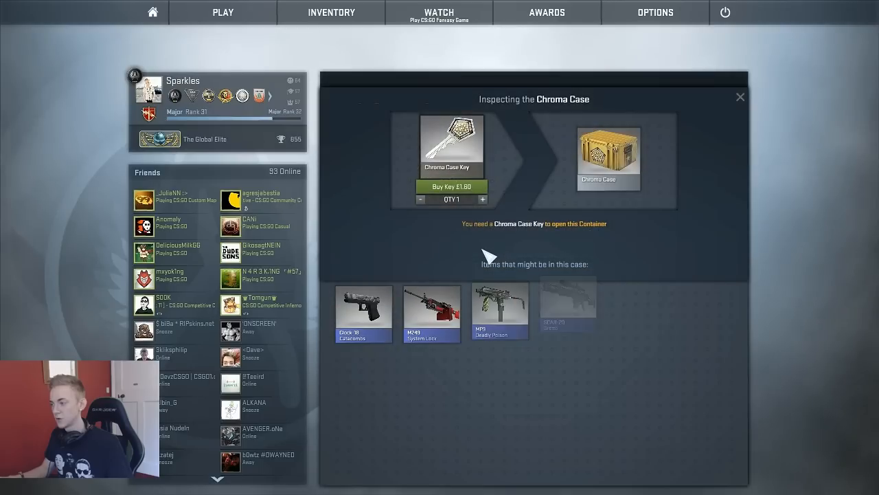
left_click(451, 186)
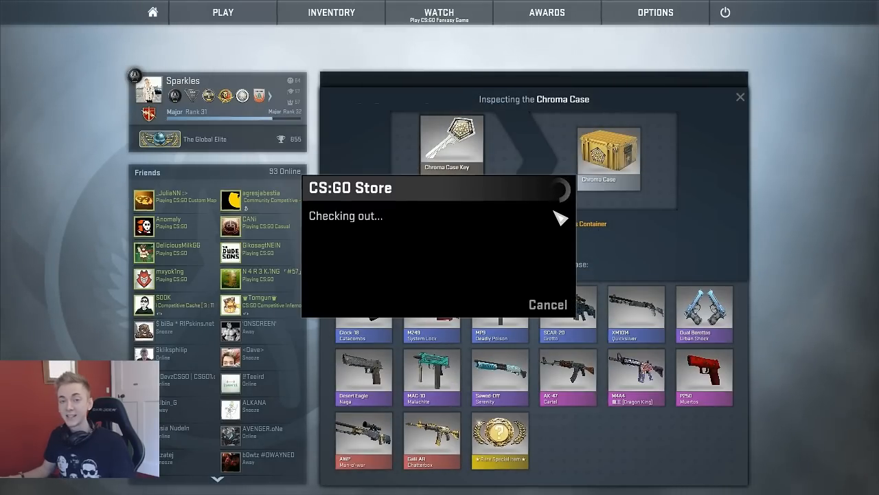
mouse_move(519, 281)
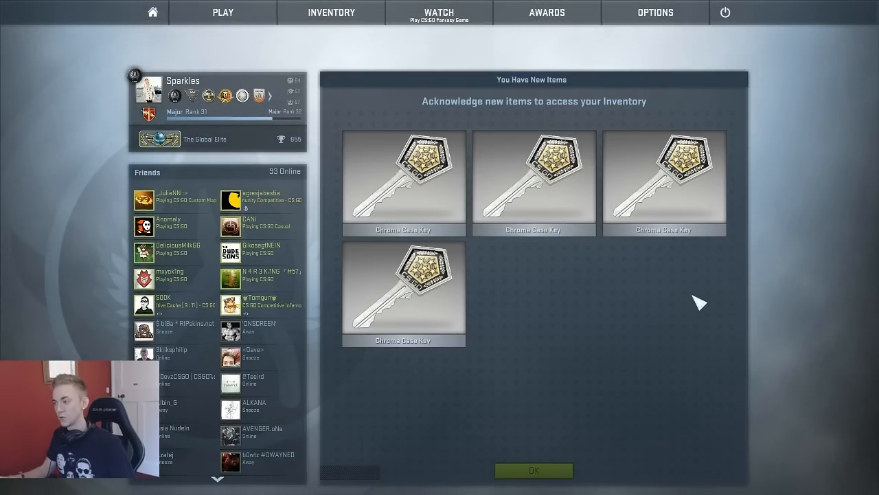
Unbox Chroma Cases for Dual Berettas Urban Shock, MP9 Deadly Poison and Sawed-Off Serenity.
left_click(534, 471)
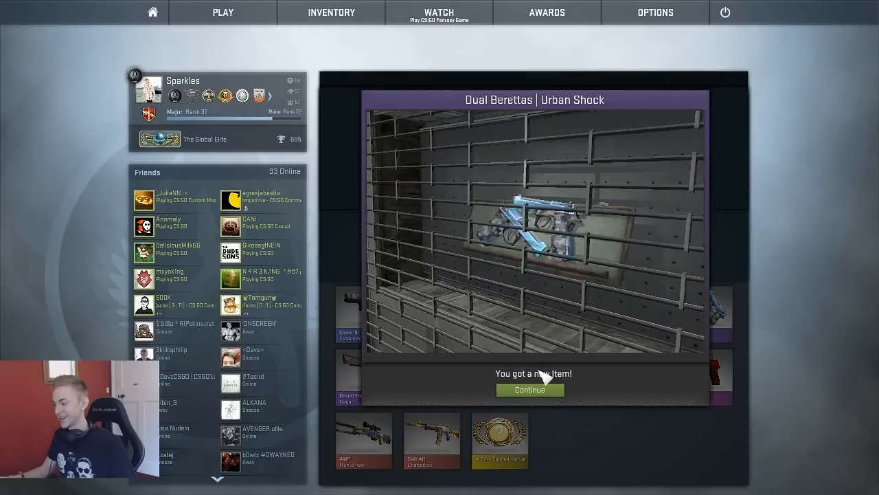
left_click(529, 389)
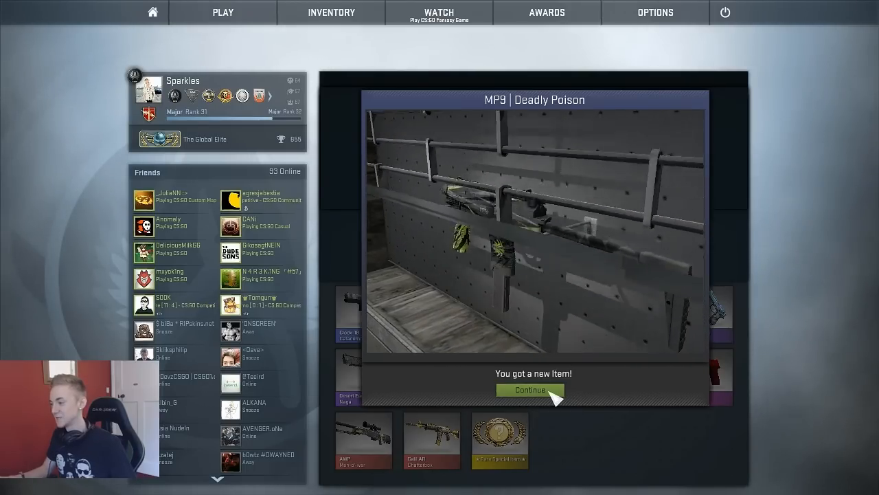
left_click(530, 390)
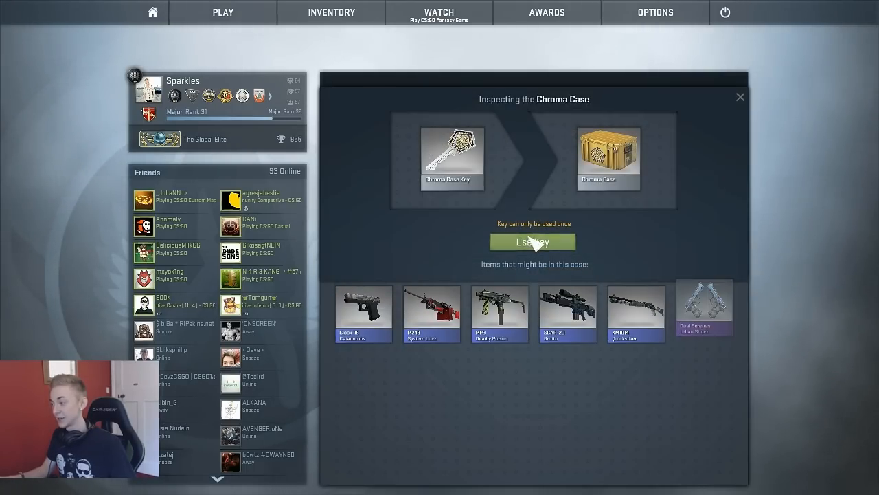
left_click(534, 241)
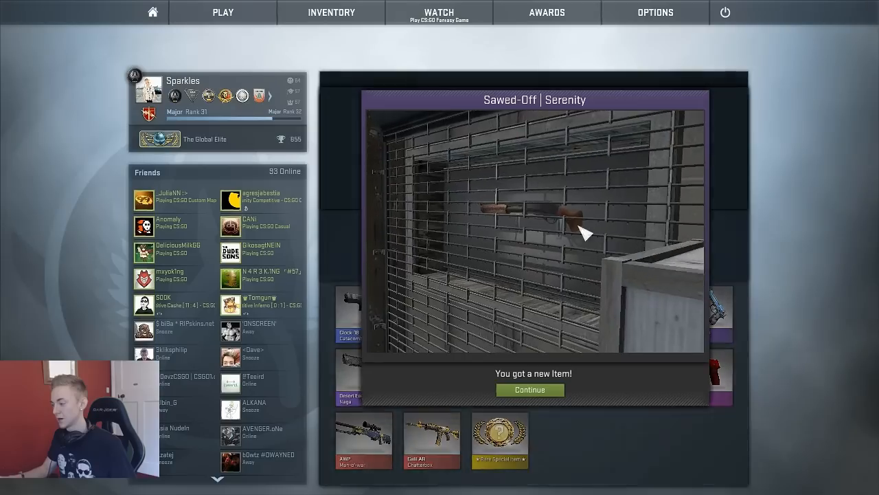
left_click(530, 389)
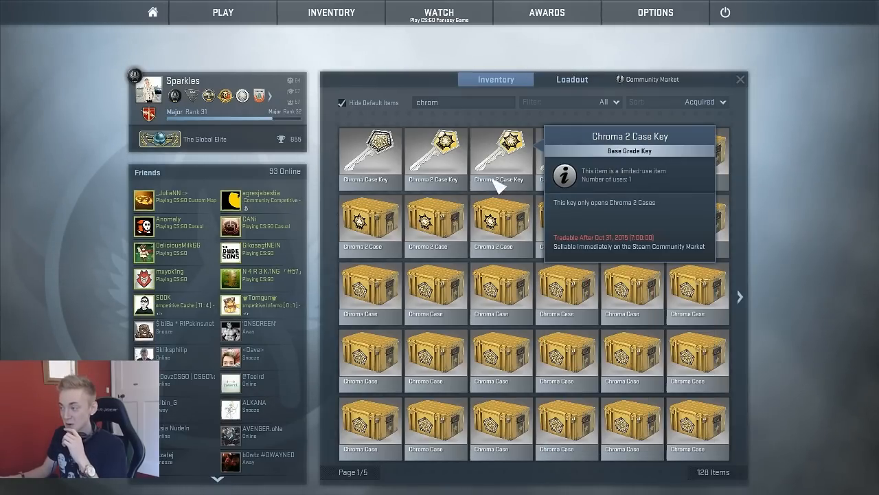
left_click(502, 158)
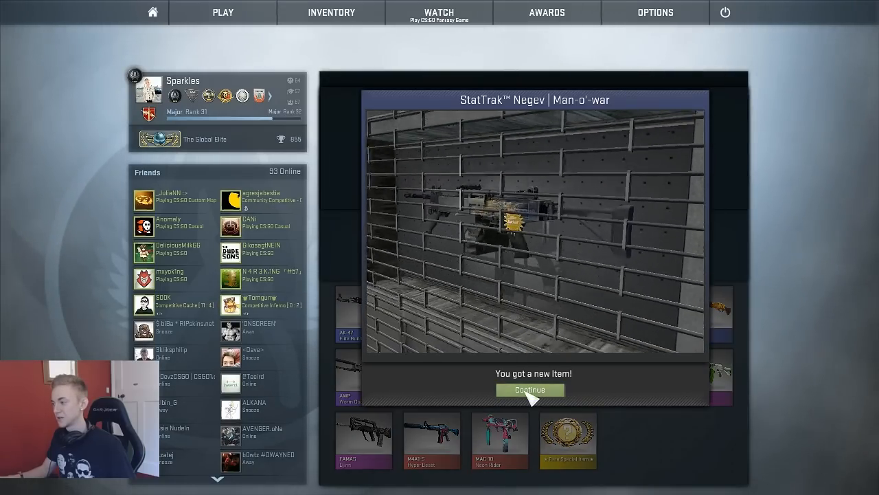
Unbox StatTrak Negev Man-o'-war and CZ75-Auto Pole Position, then right-click a skin in inventory.
left_click(530, 390)
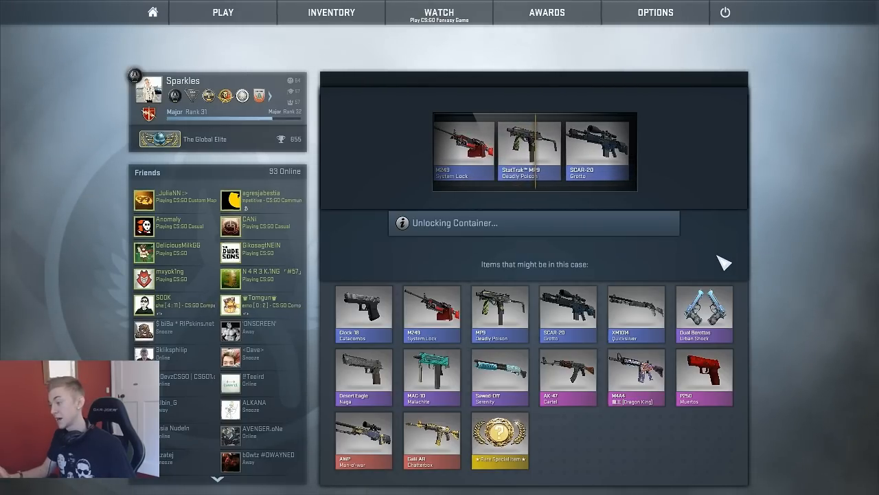
left_click(331, 12)
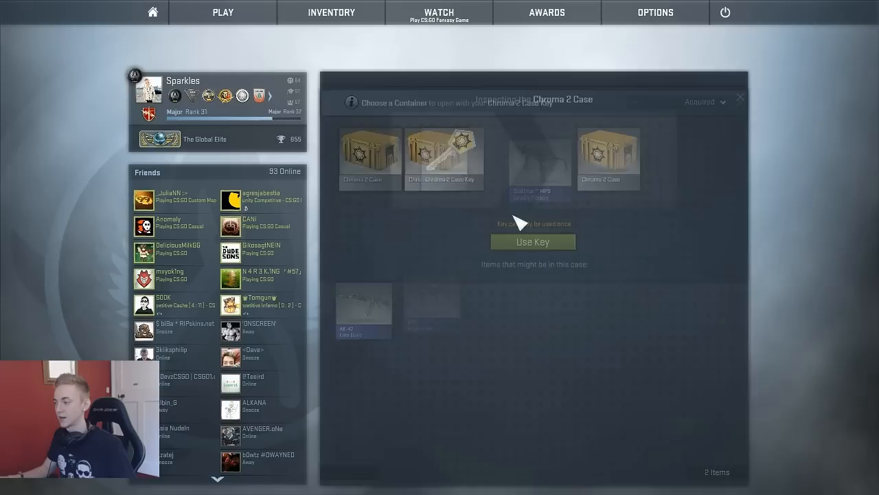
left_click(532, 241)
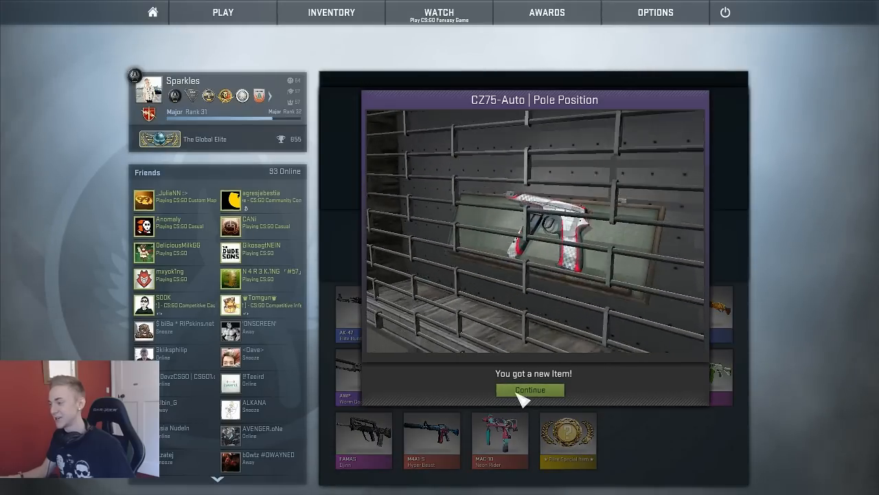
left_click(529, 390)
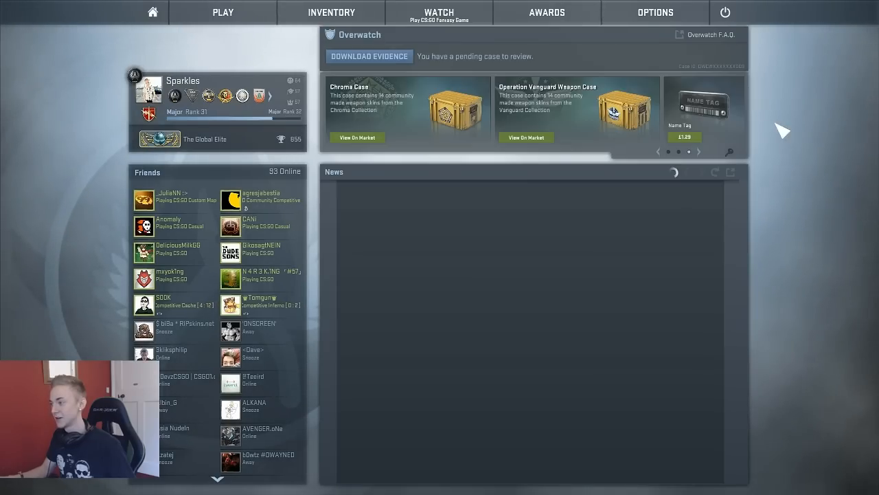
left_click(332, 12)
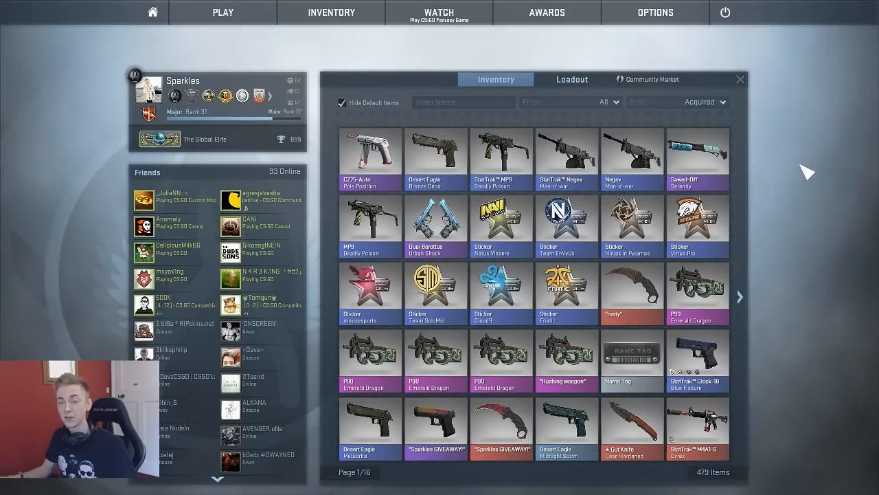
right_click(698, 289)
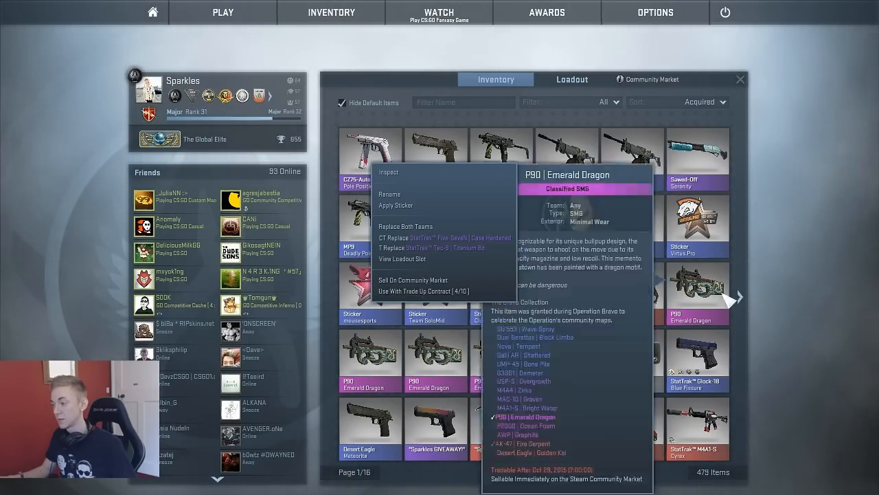
Fill a trade-up contract with ten skins ending with Nova Ranger, and submit it.
left_click(424, 290)
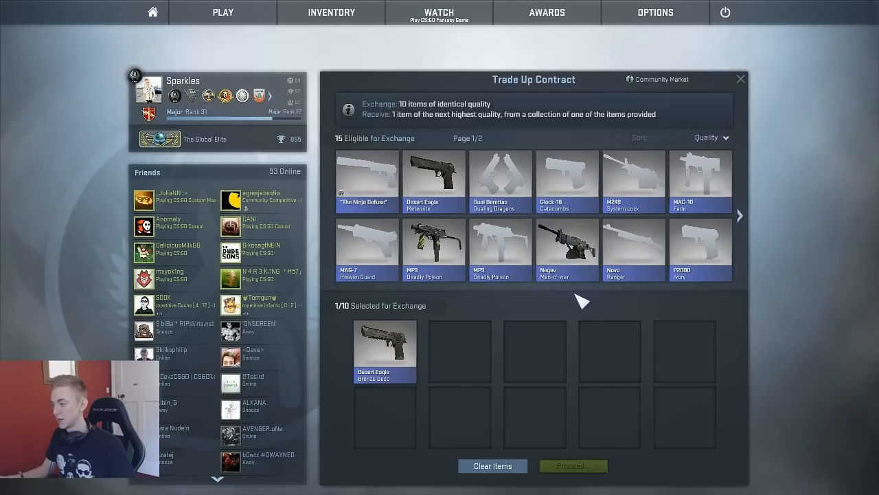
left_click(367, 249)
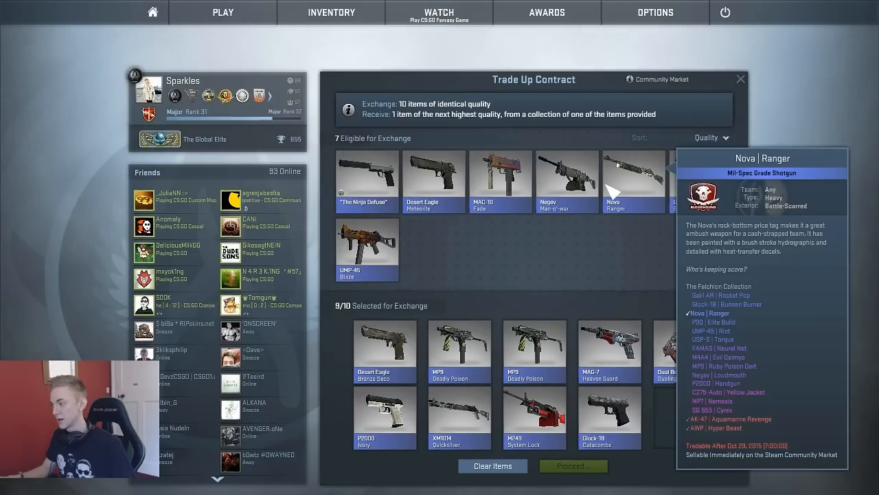
left_click(634, 181)
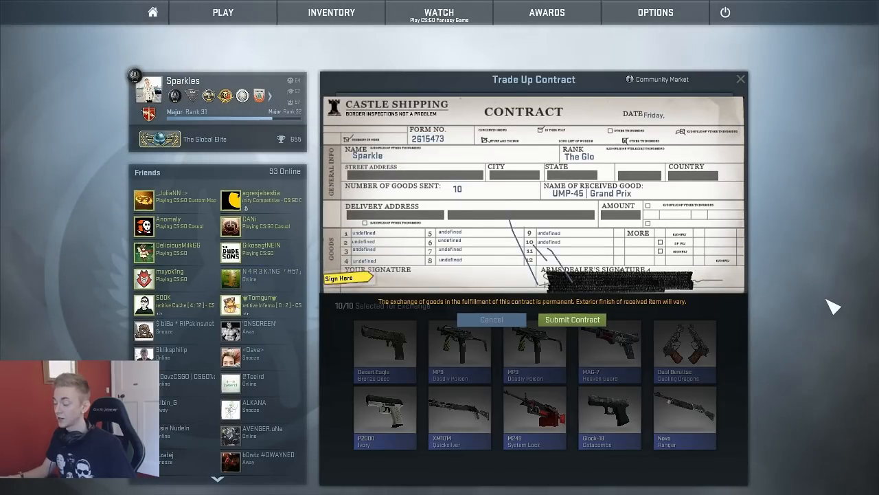
left_click(572, 319)
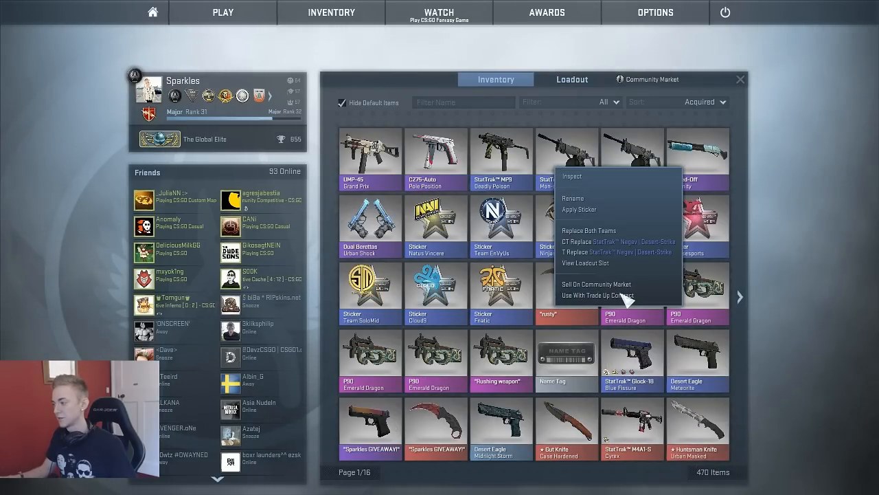
Leave the inventory for the home screen and scroll the Cluj-Napoca 2015 sticker news.
left_click(598, 295)
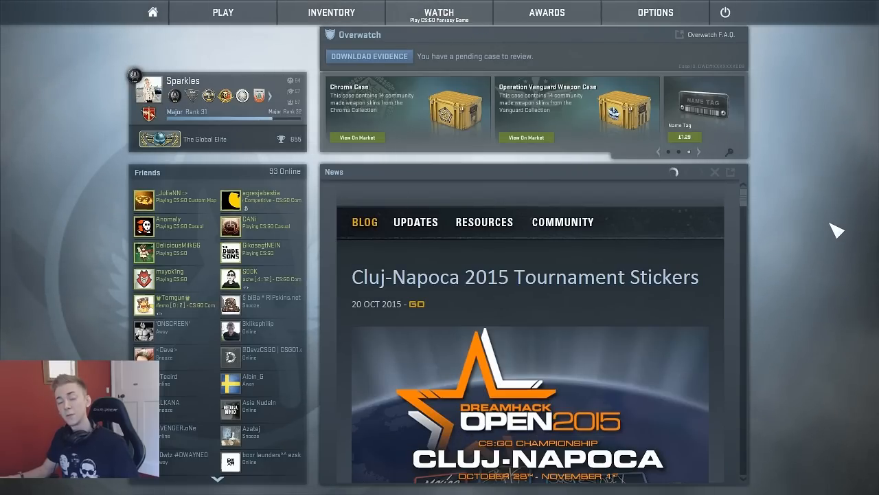
scroll("down", 3)
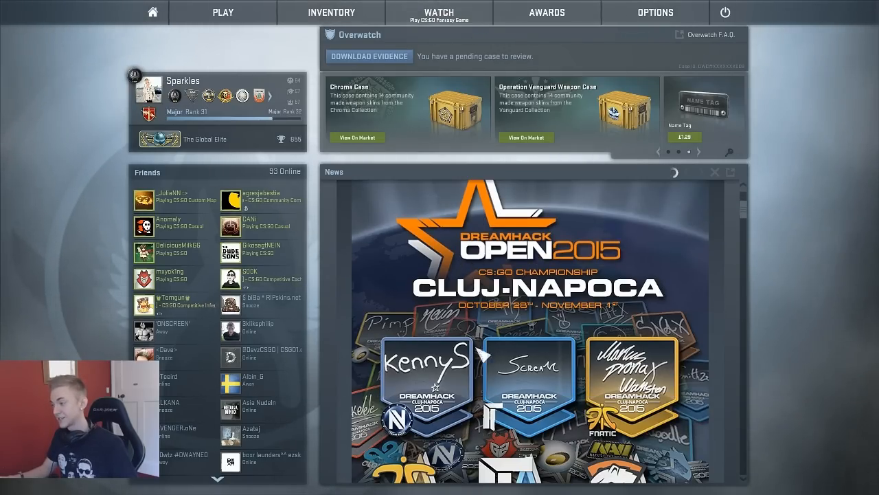